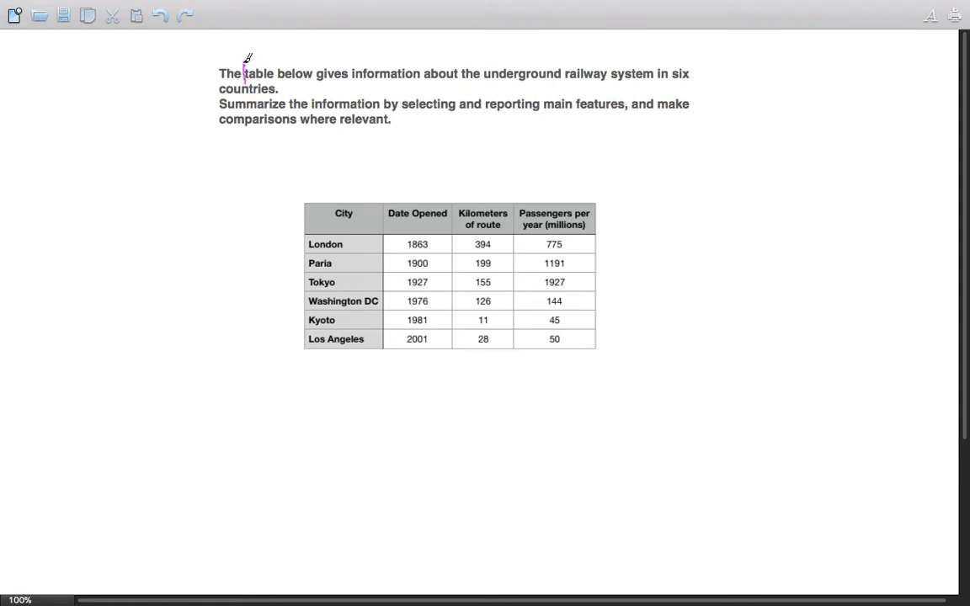
Box the word 'table' in the task prompt with the pen.
double_click(259, 74)
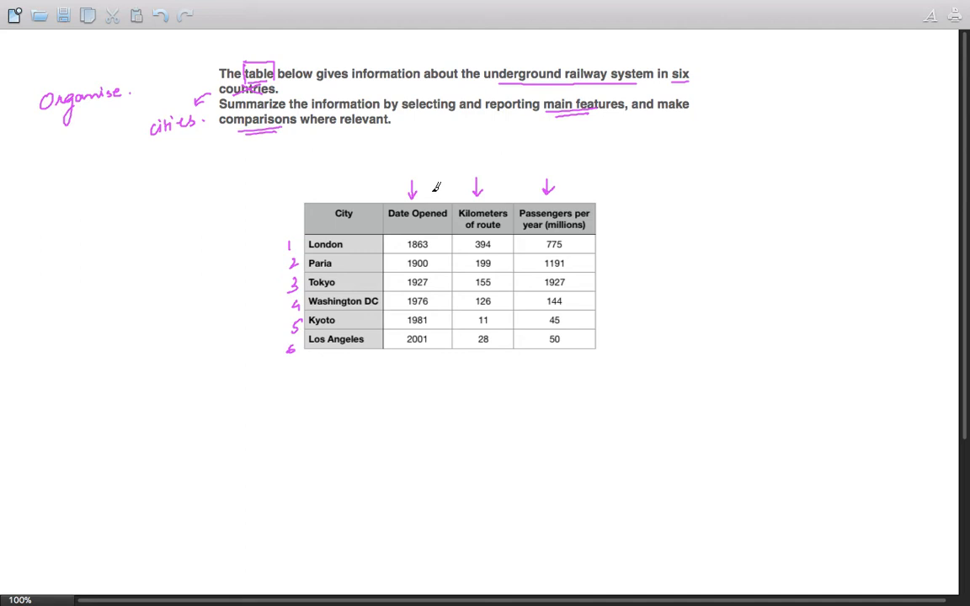
mouse_move(469, 179)
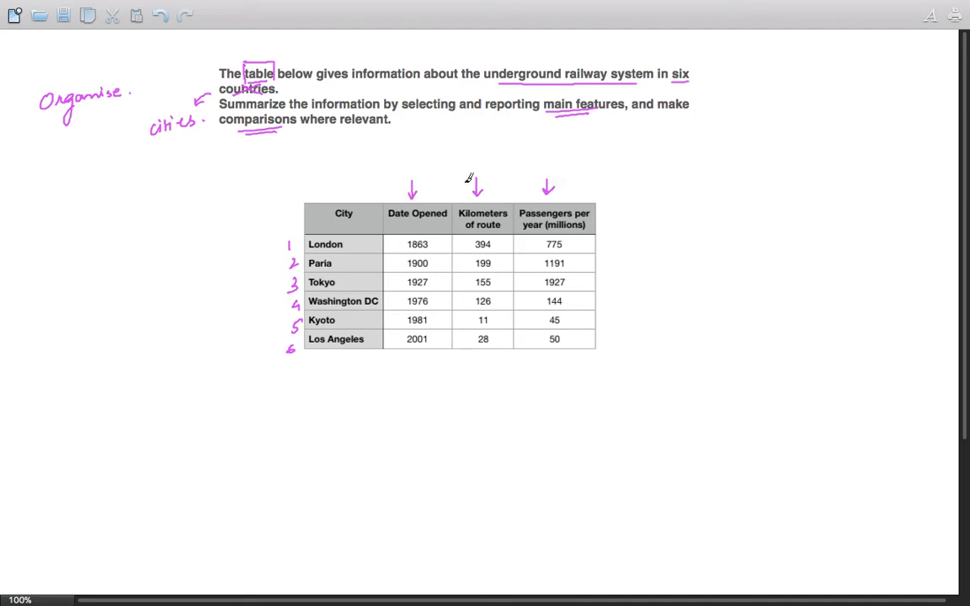
mouse_move(417, 187)
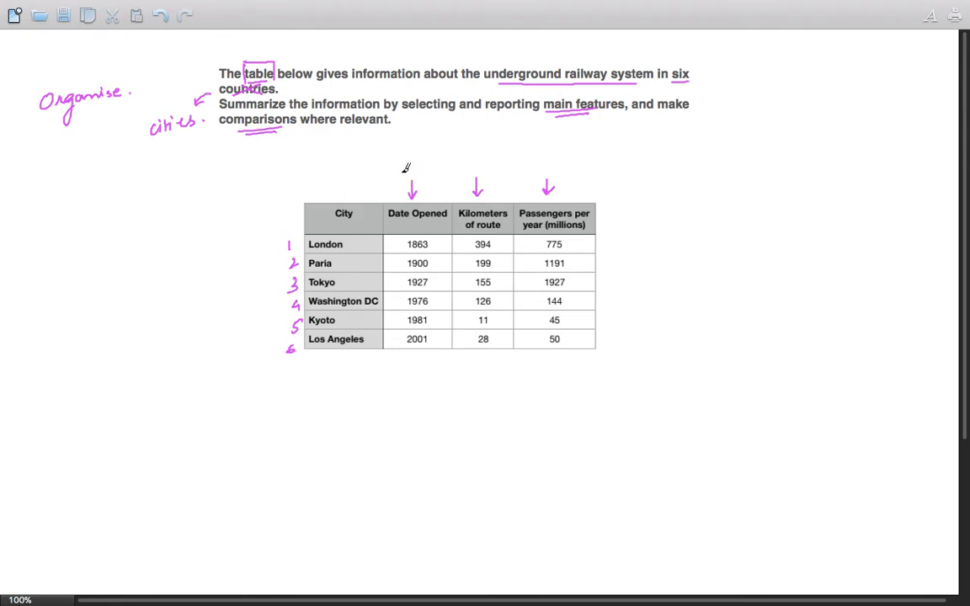
Tick the arrows above the first columns and the passengers column, underlining 'millions'.
drag(404, 169, 412, 181)
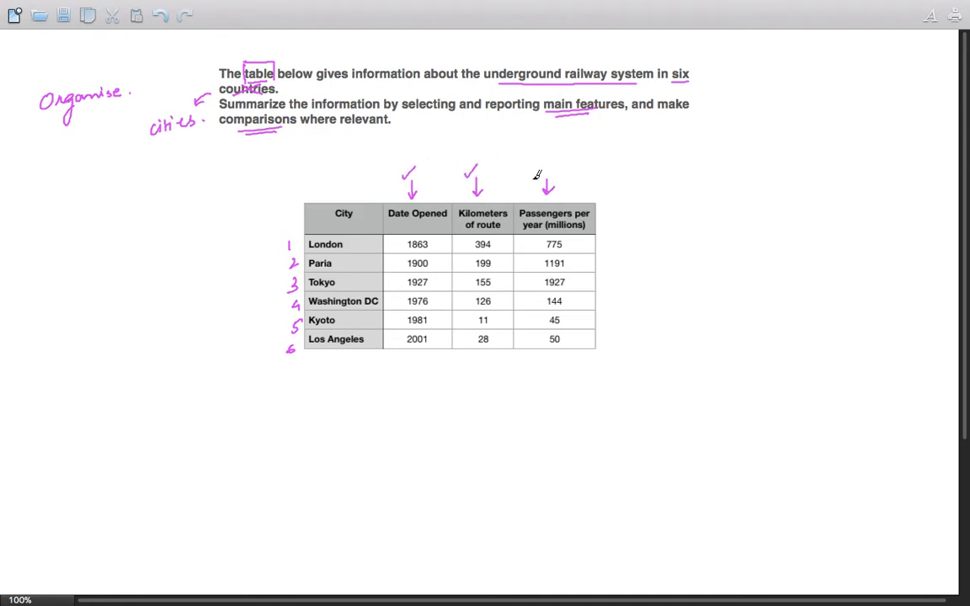
drag(535, 181, 556, 168)
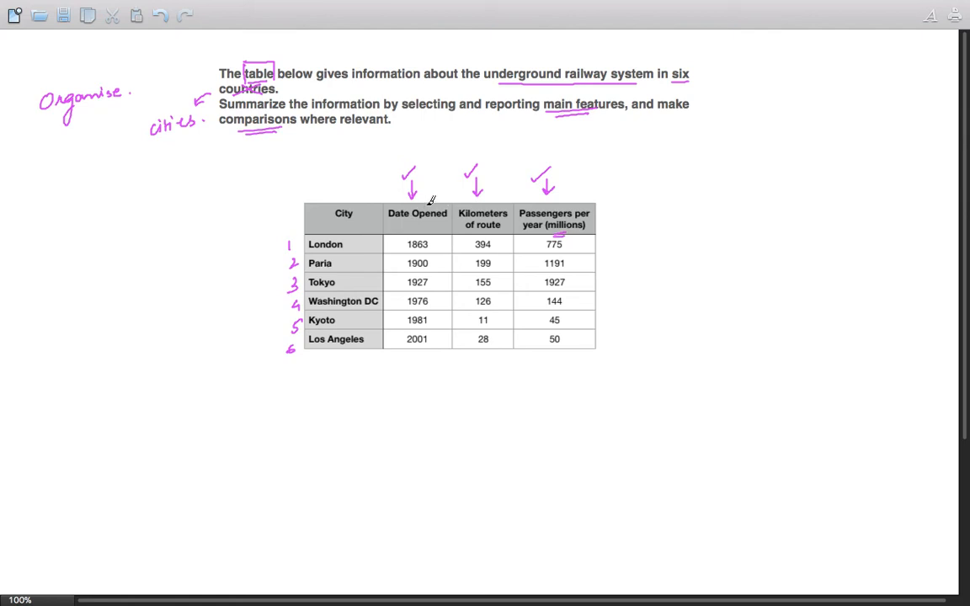
mouse_move(424, 226)
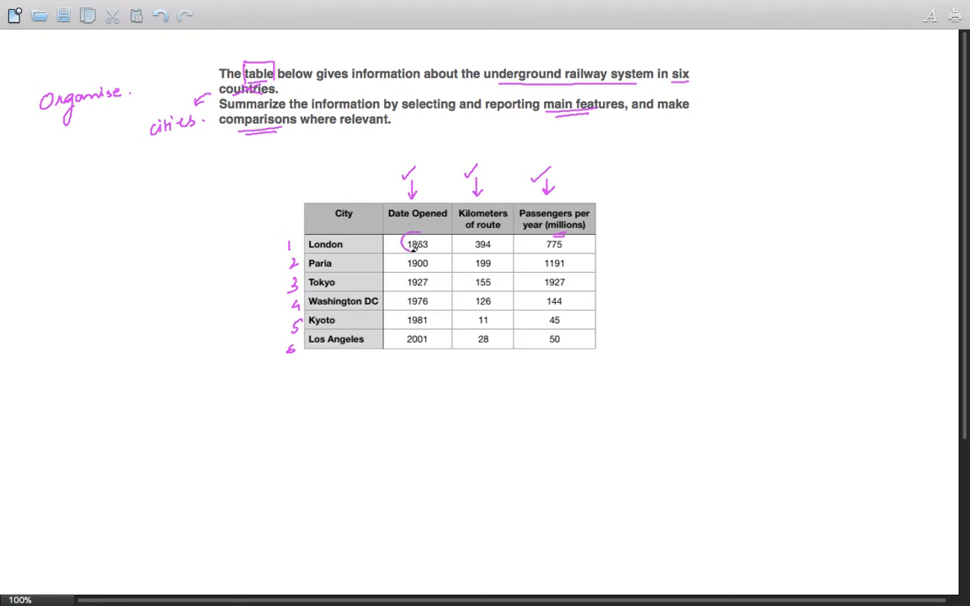
Circle opening dates 1863 and 2001 and route lengths 394 and 11.
drag(403, 245, 431, 248)
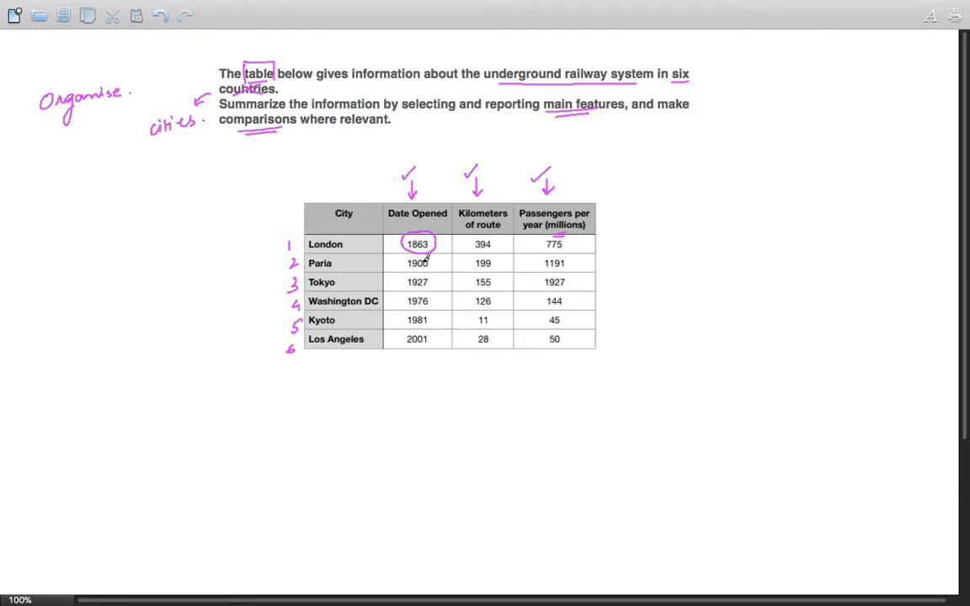
mouse_move(438, 325)
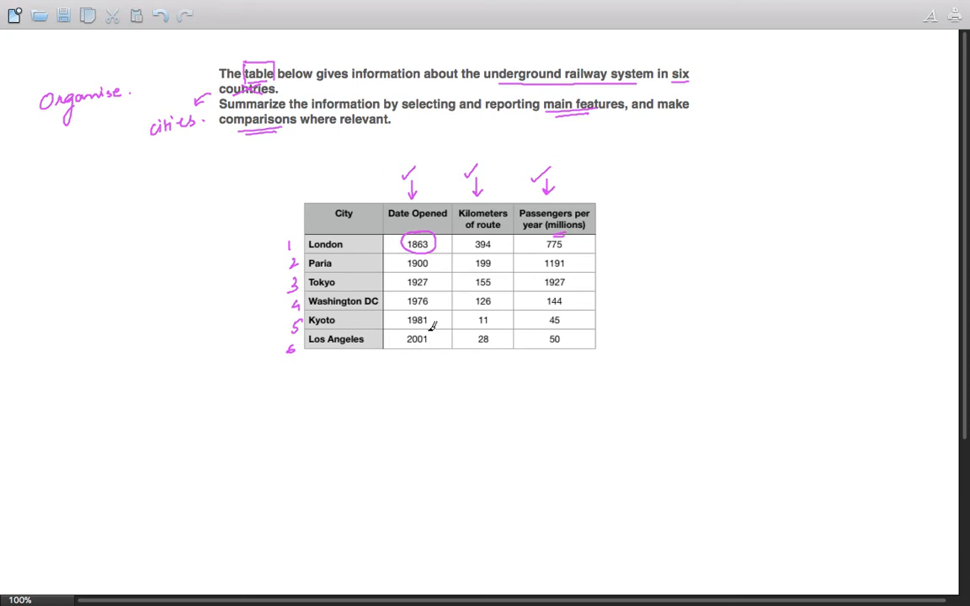
drag(403, 329, 431, 349)
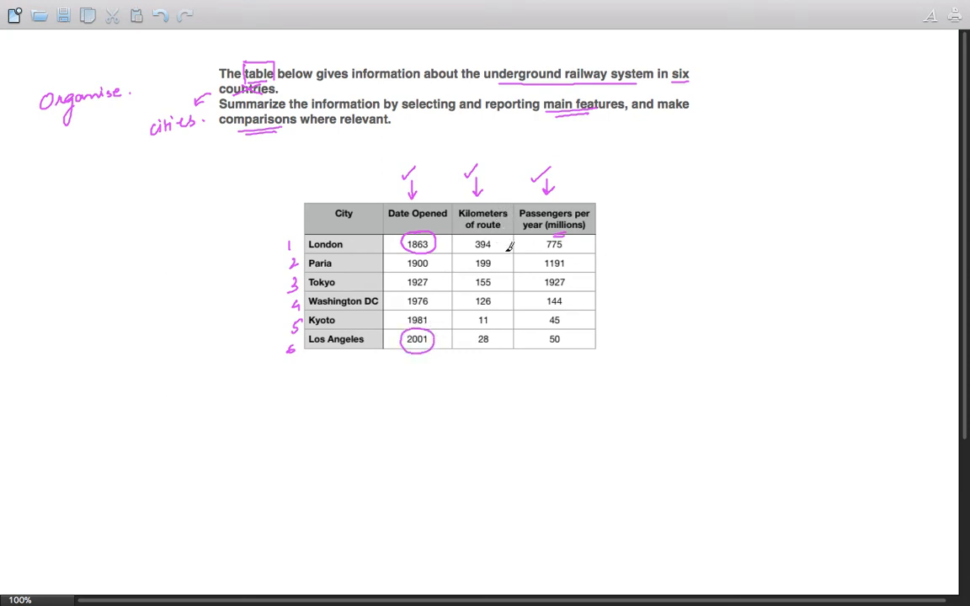
mouse_move(484, 236)
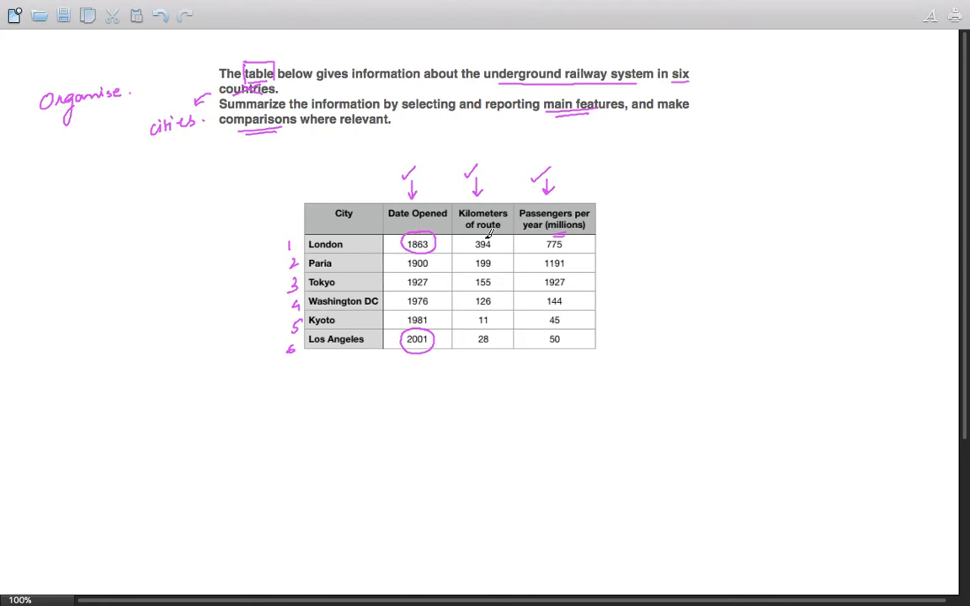
drag(467, 244, 497, 245)
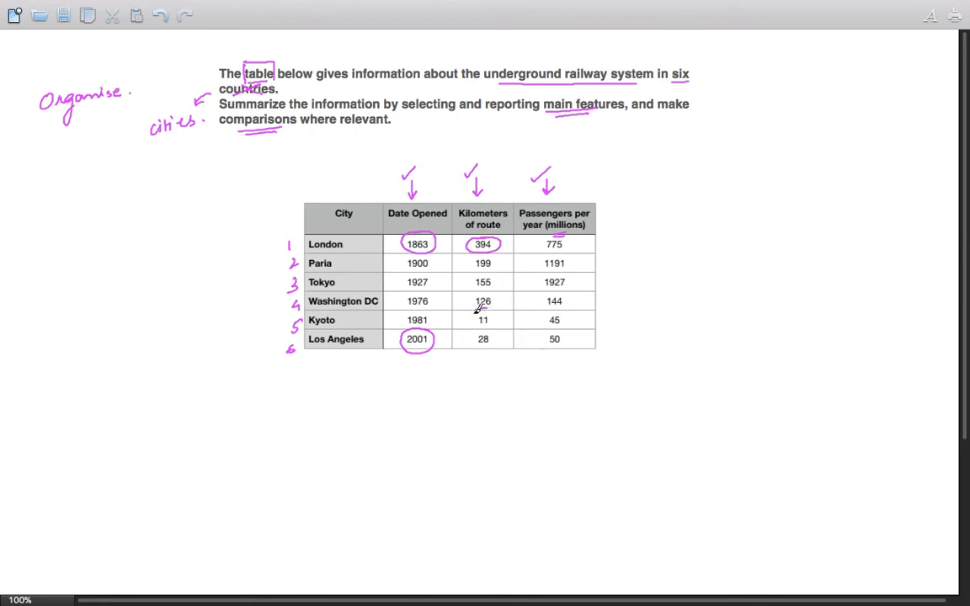
drag(472, 319, 495, 319)
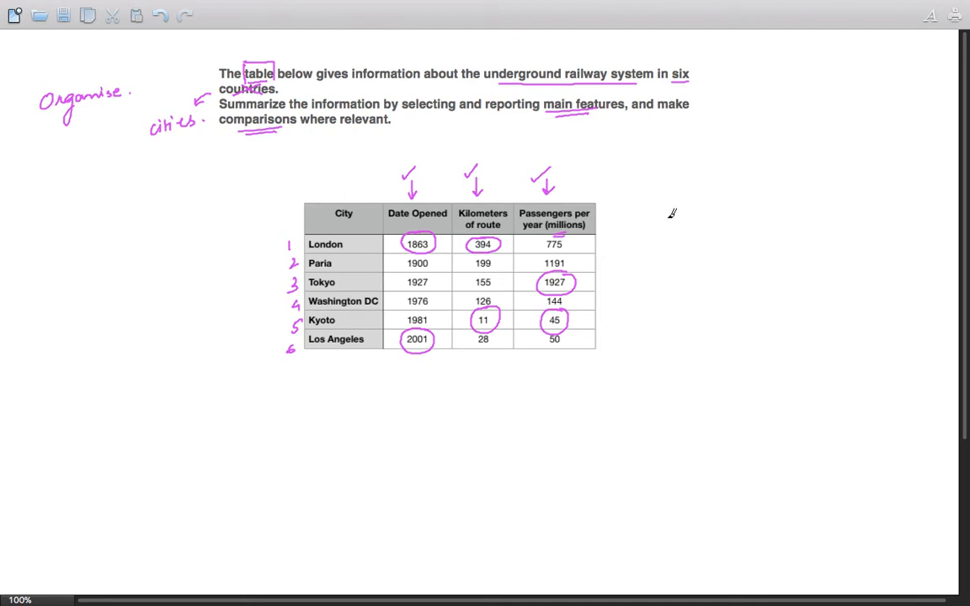
mouse_move(688, 202)
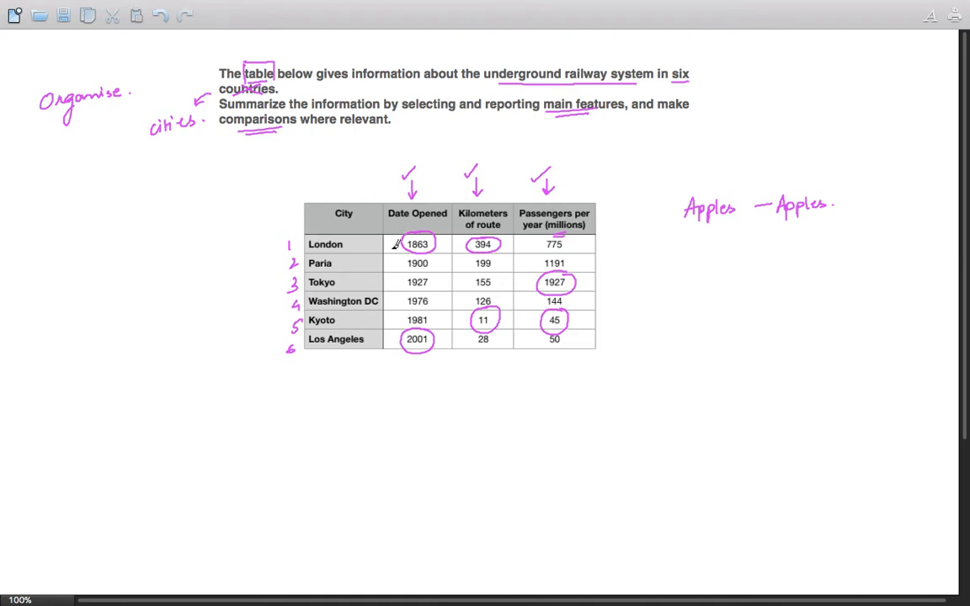
Draw a long rightward arrow beneath the railway table.
drag(324, 371, 417, 371)
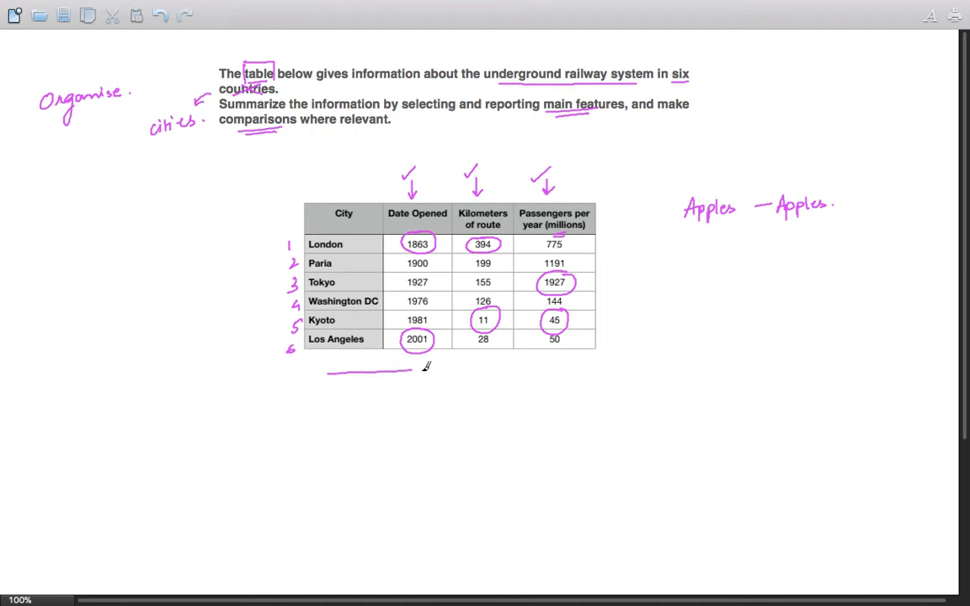
drag(404, 369, 566, 369)
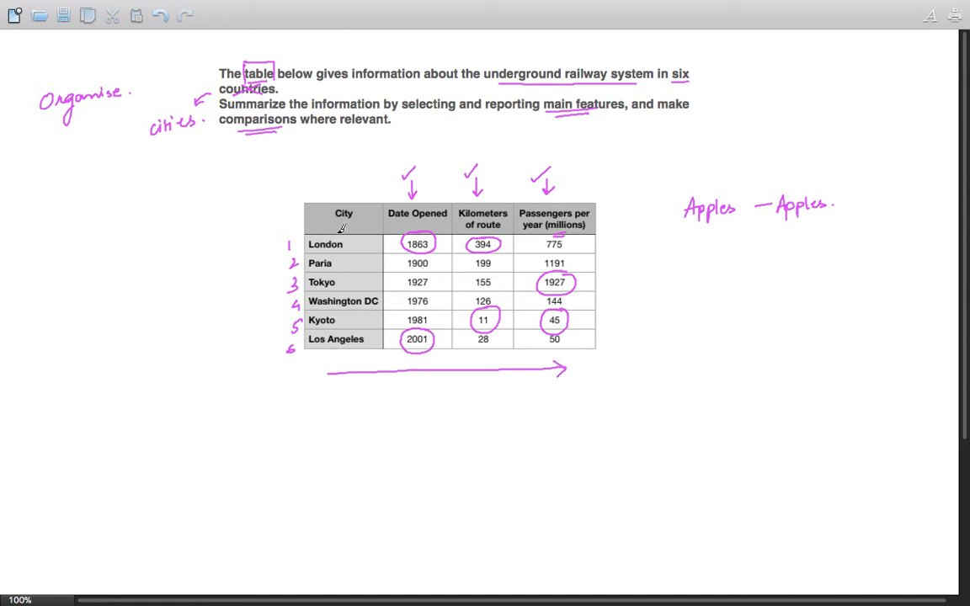
mouse_move(569, 229)
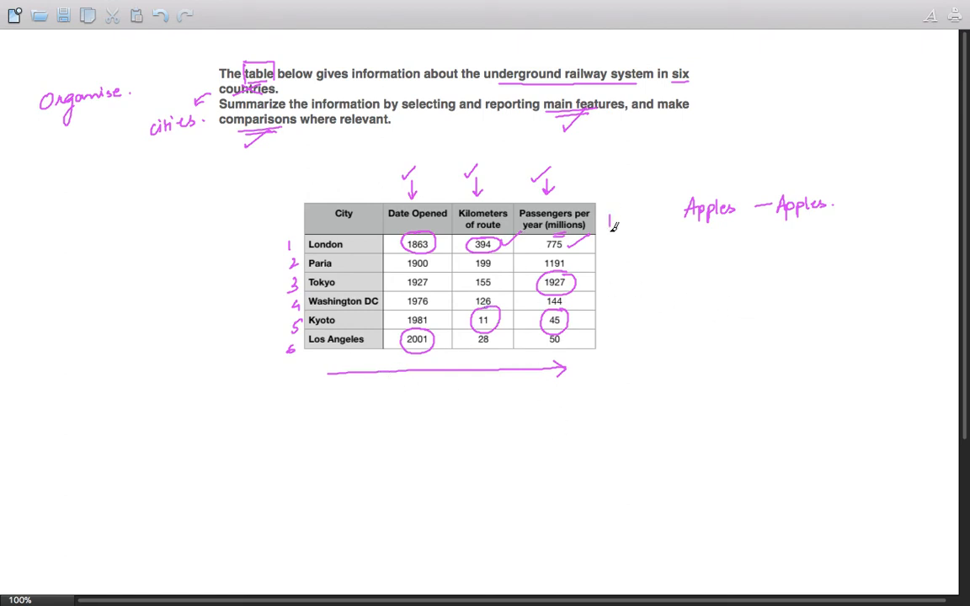
Draw a downward arrow beside the rows and tick the Washington DC opening date.
drag(608, 223, 608, 337)
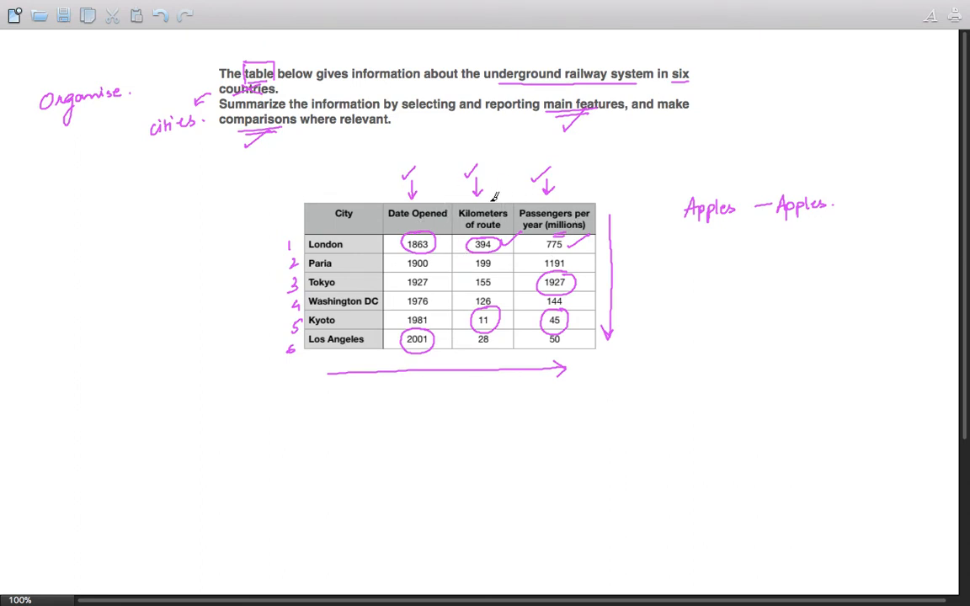
mouse_move(483, 188)
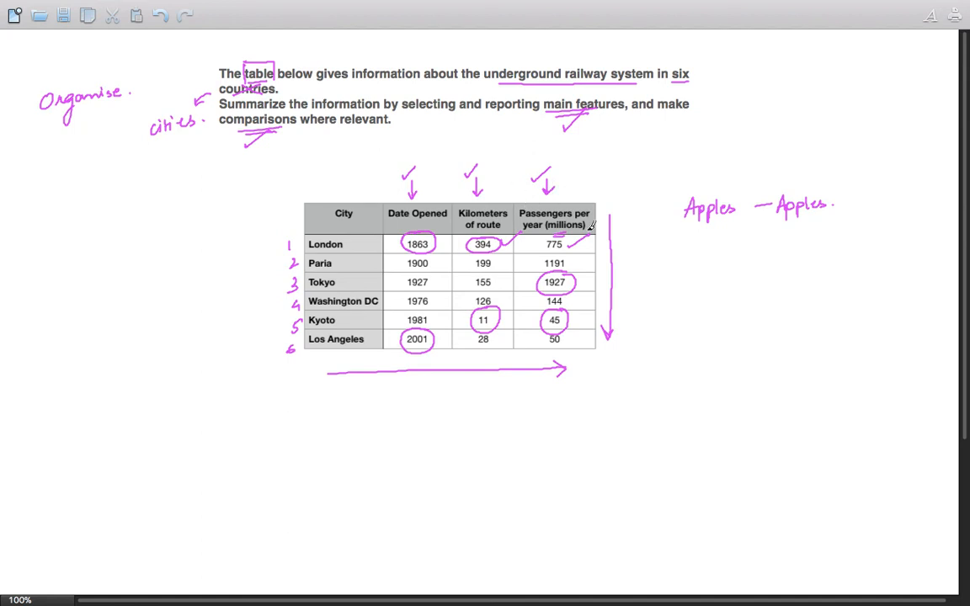
mouse_move(428, 246)
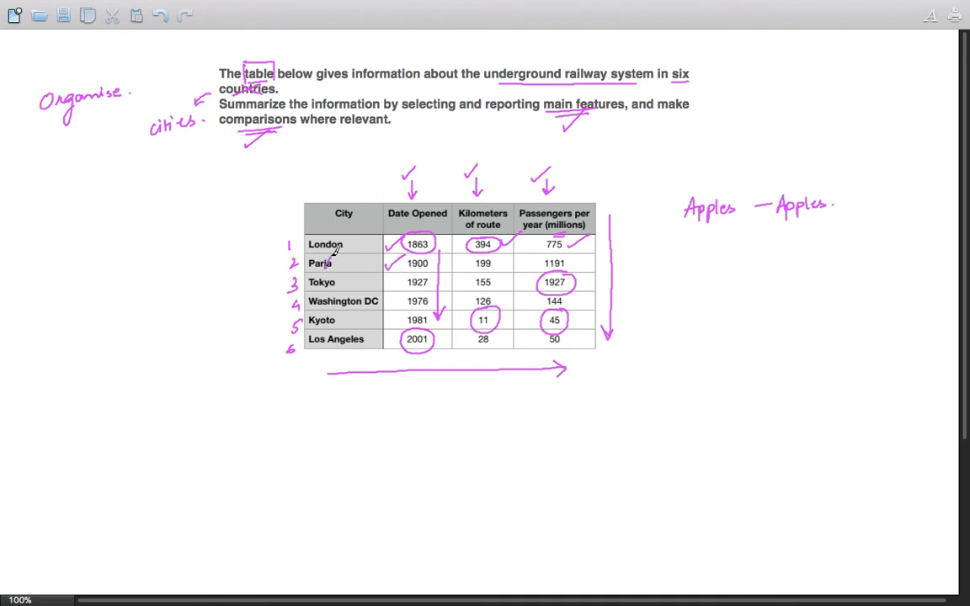
mouse_move(385, 281)
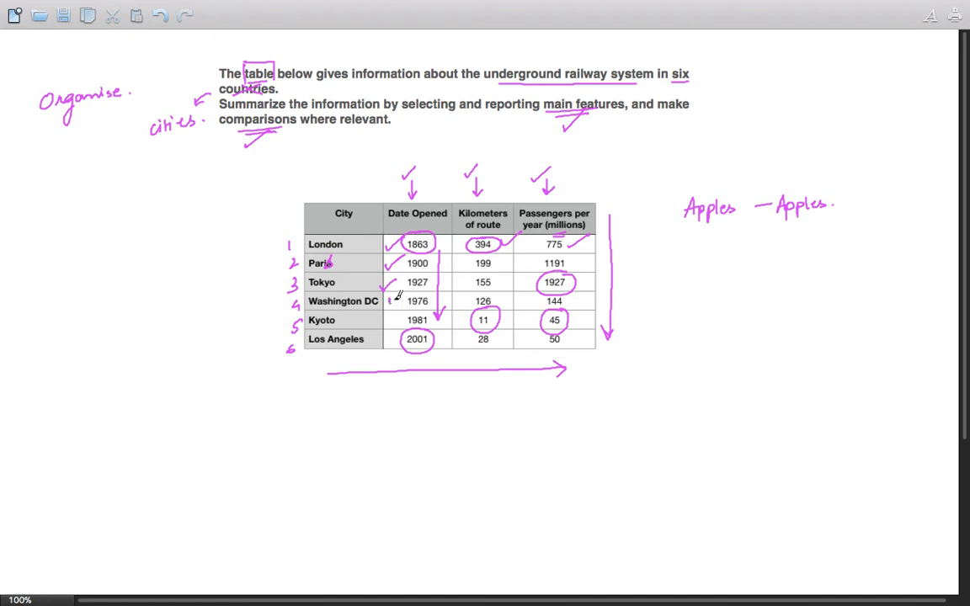
drag(386, 300, 395, 308)
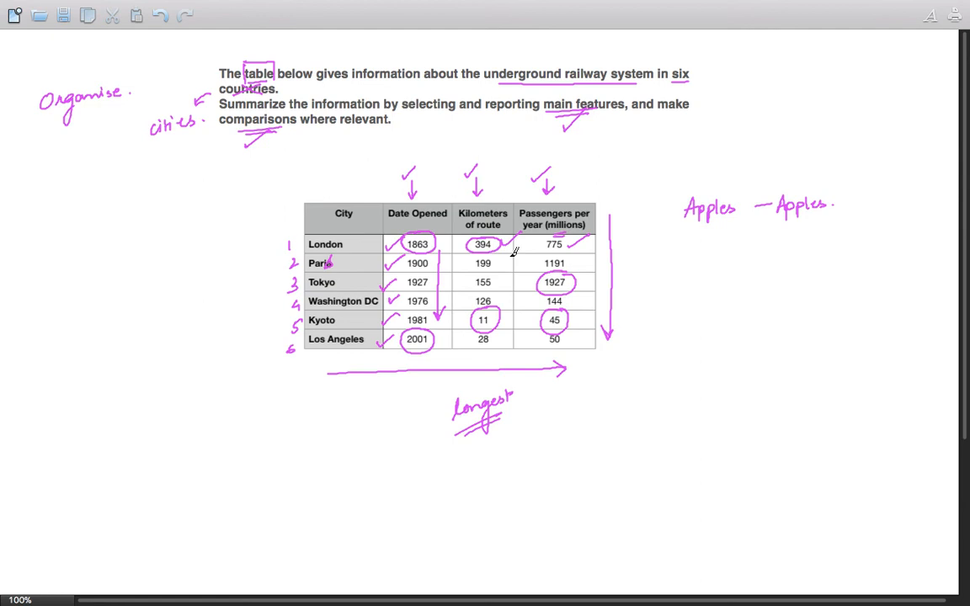
mouse_move(453, 264)
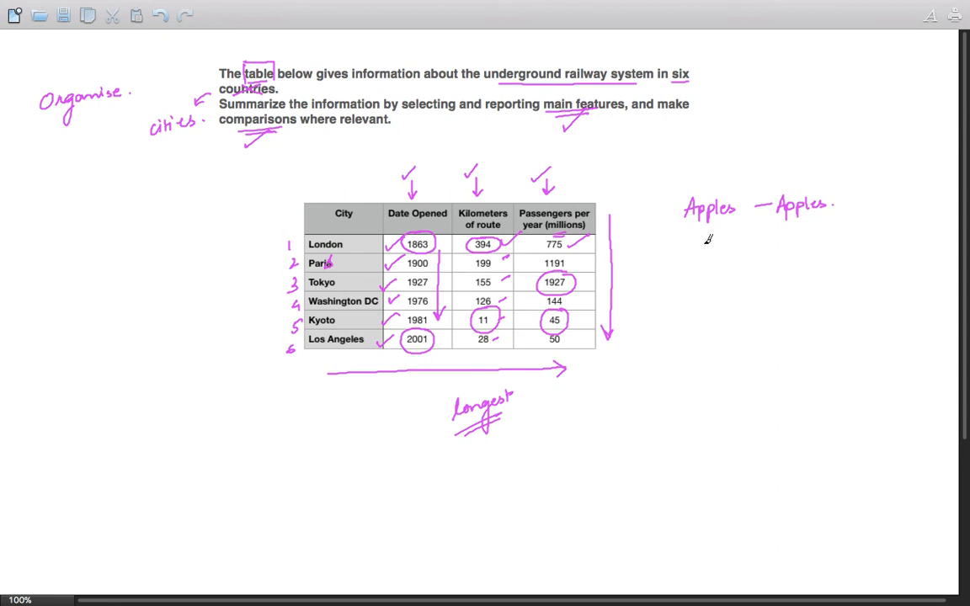
mouse_move(678, 243)
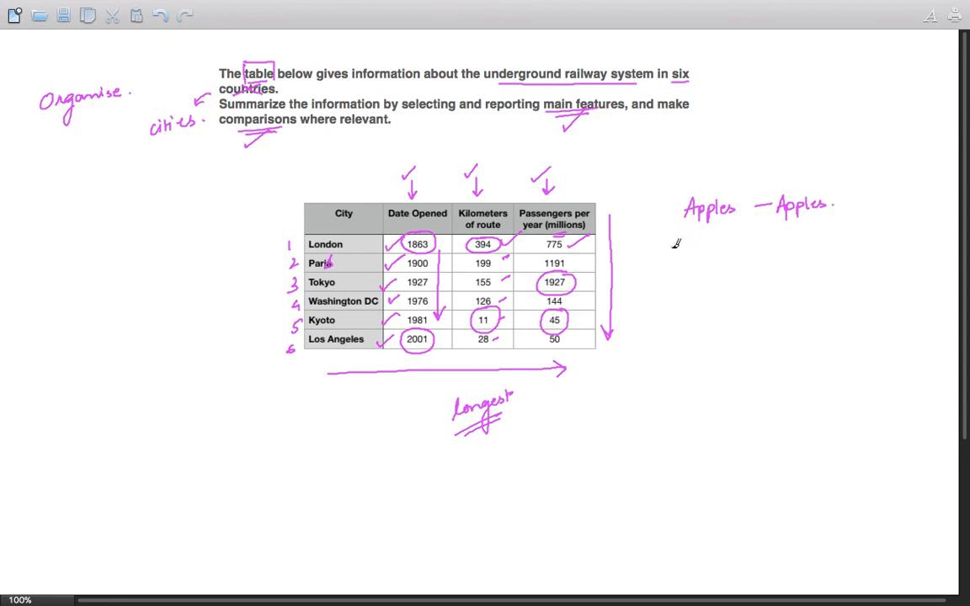
Handwrite 'Opening date' and 'route length' as criterion notes under 'Apples — Apples'.
drag(668, 252, 682, 262)
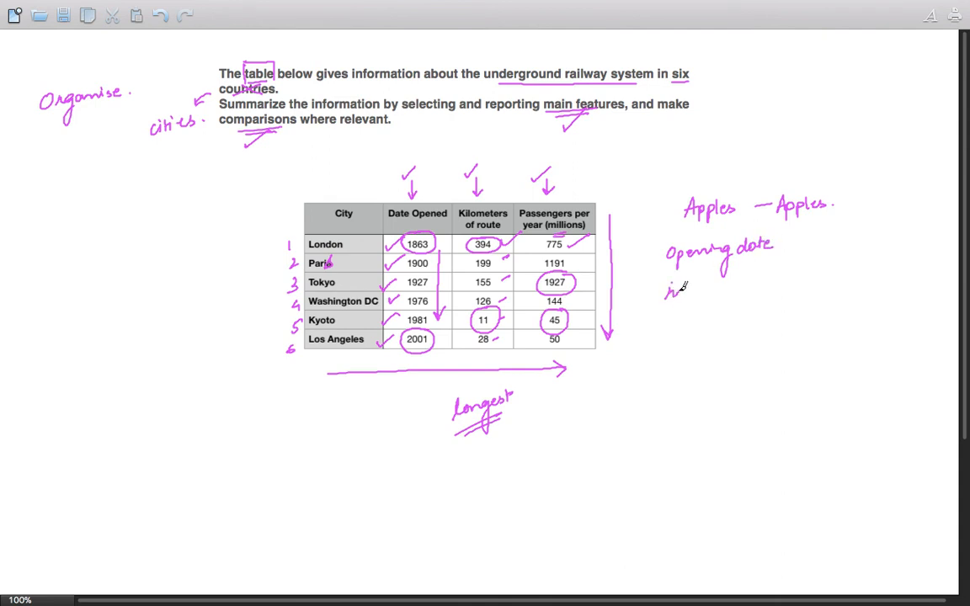
text(route length)
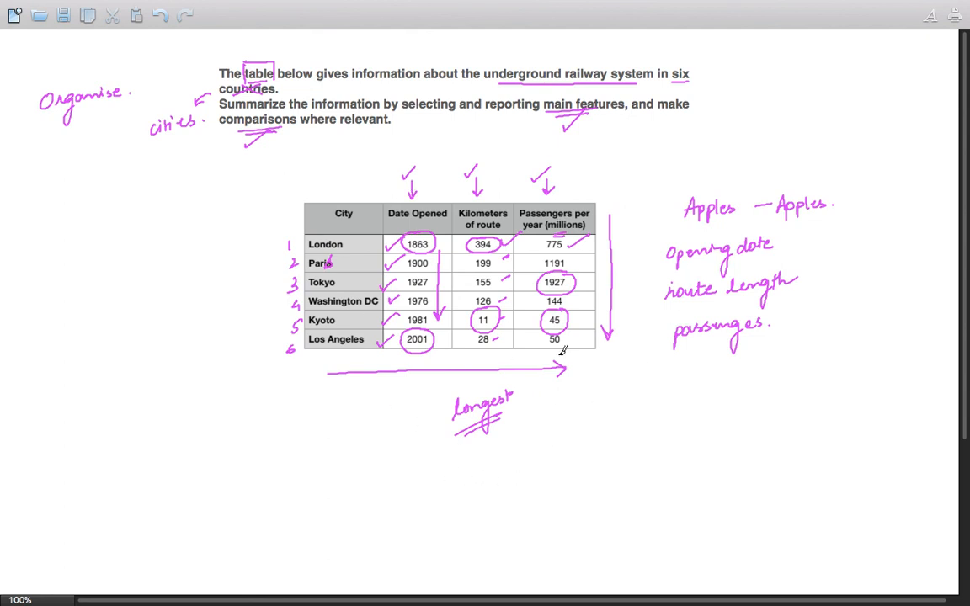
mouse_move(703, 378)
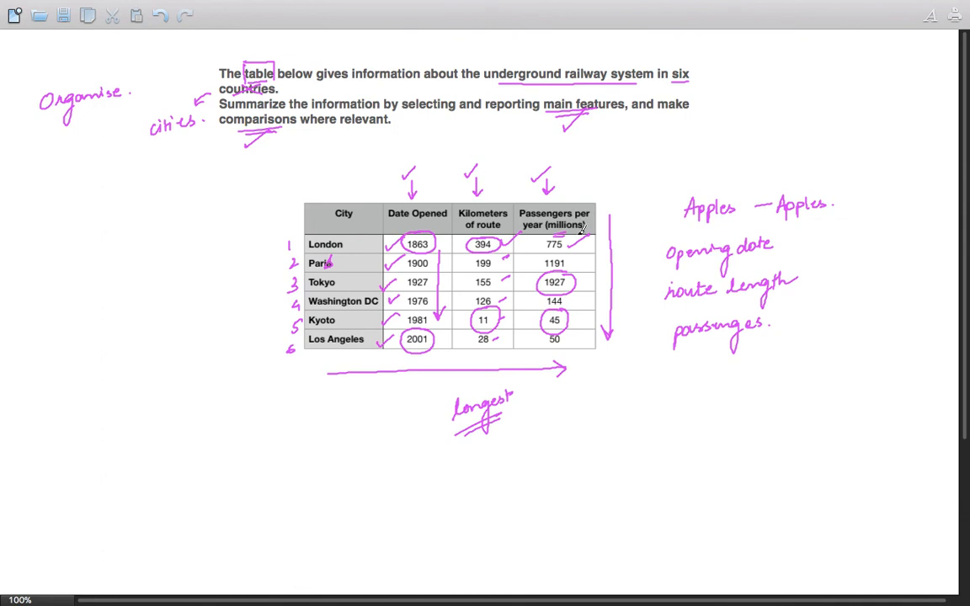
mouse_move(450, 267)
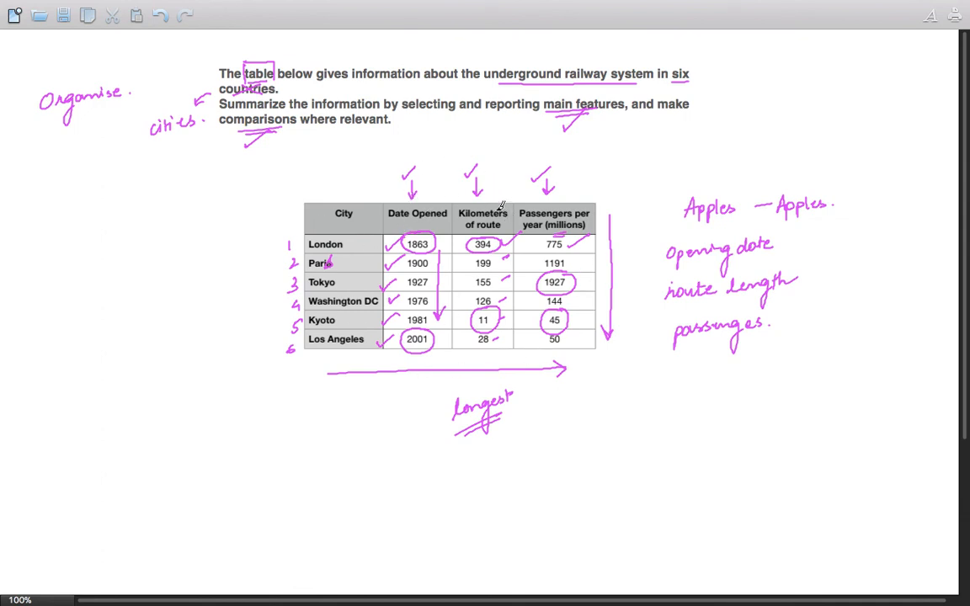
mouse_move(418, 212)
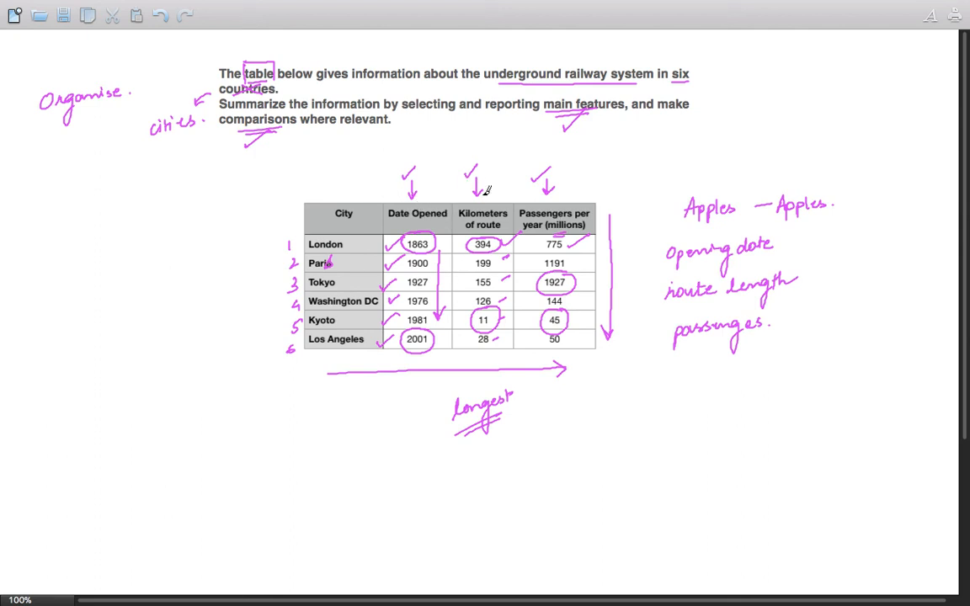
mouse_move(340, 238)
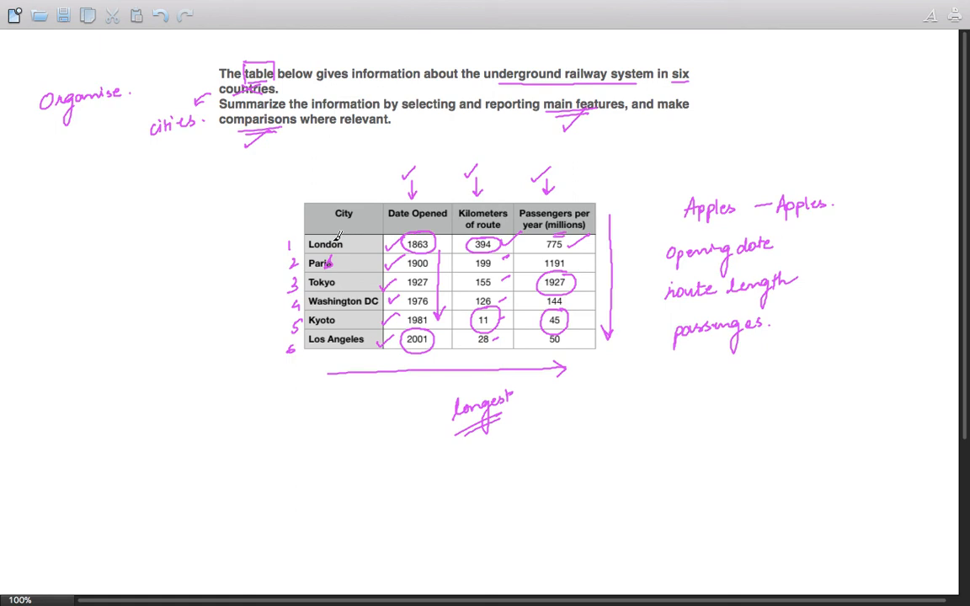
mouse_move(441, 199)
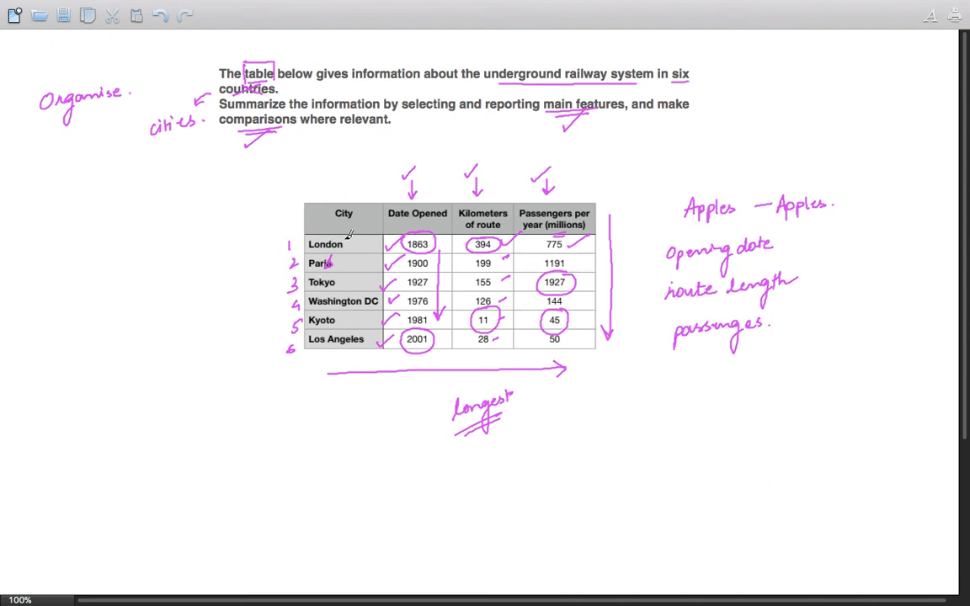
mouse_move(387, 250)
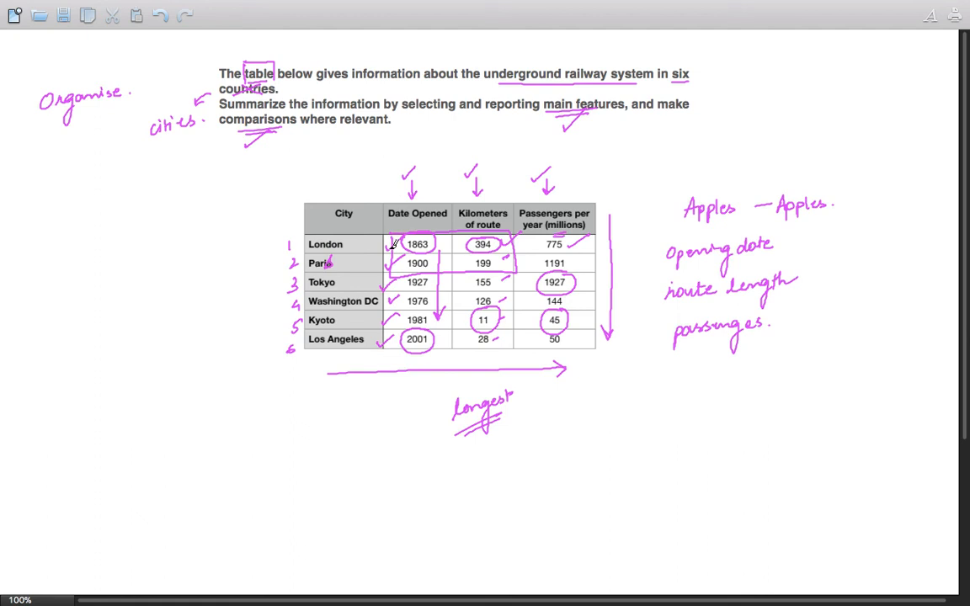
mouse_move(401, 364)
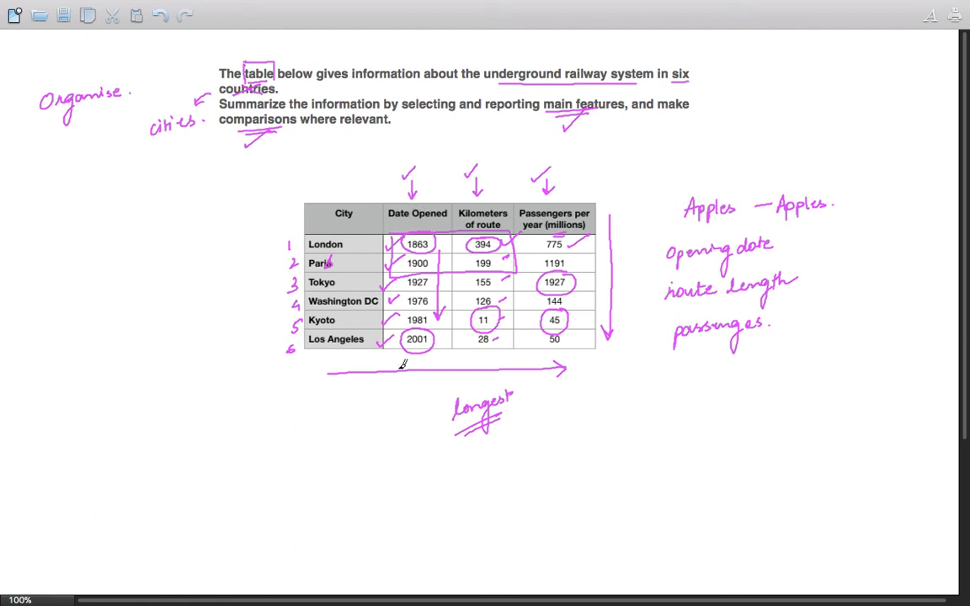